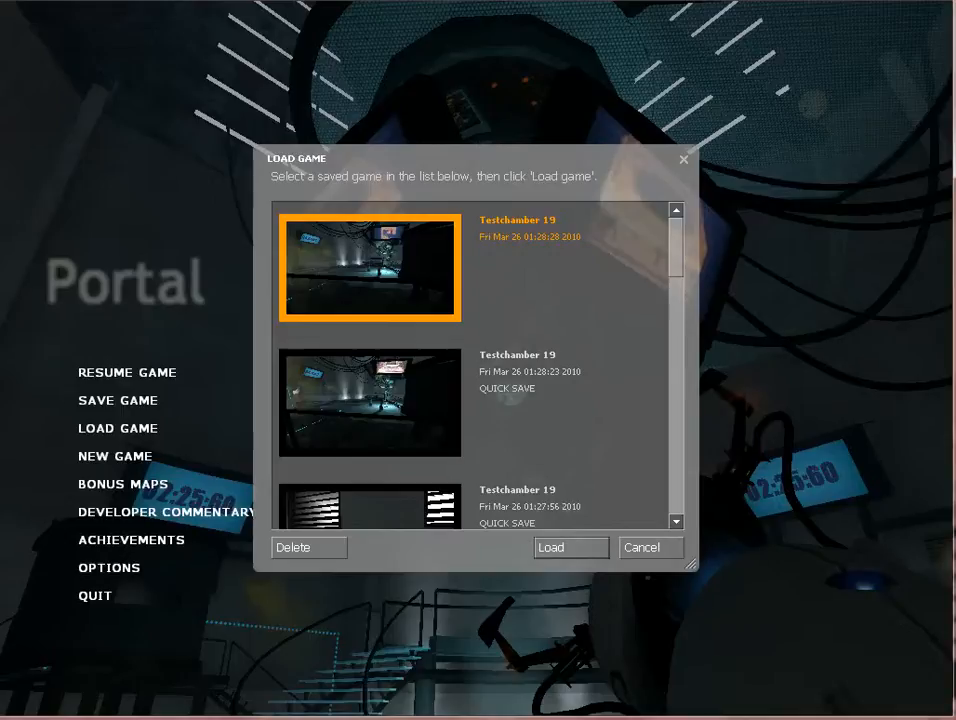
Step: Load the most recent Testchamber 19 save from the Load Game dialog
left_click(550, 548)
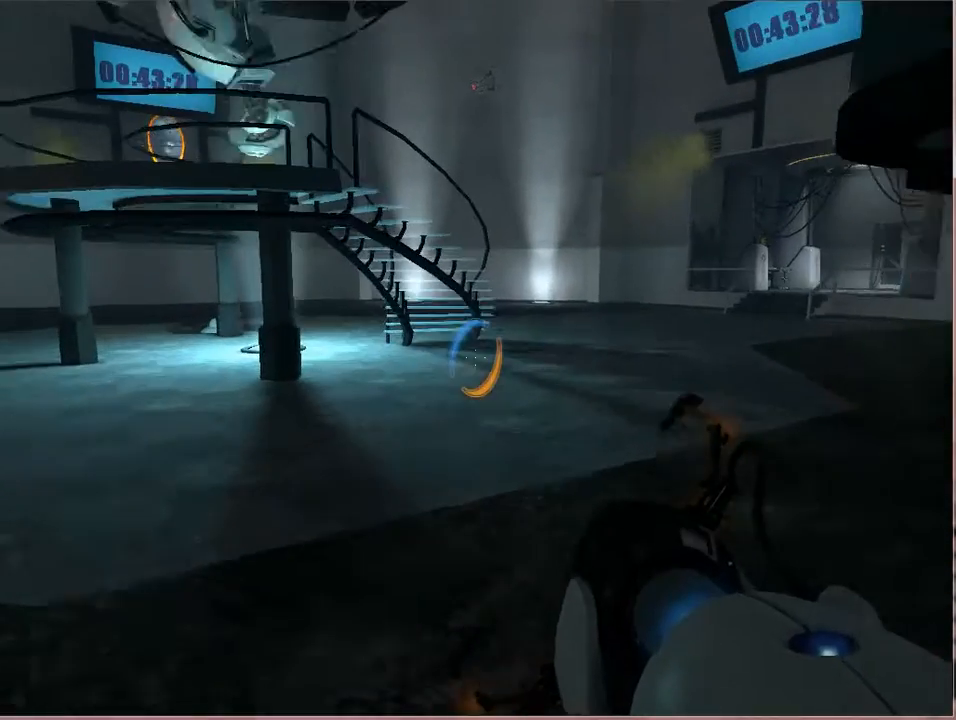
mouse_move(478, 360)
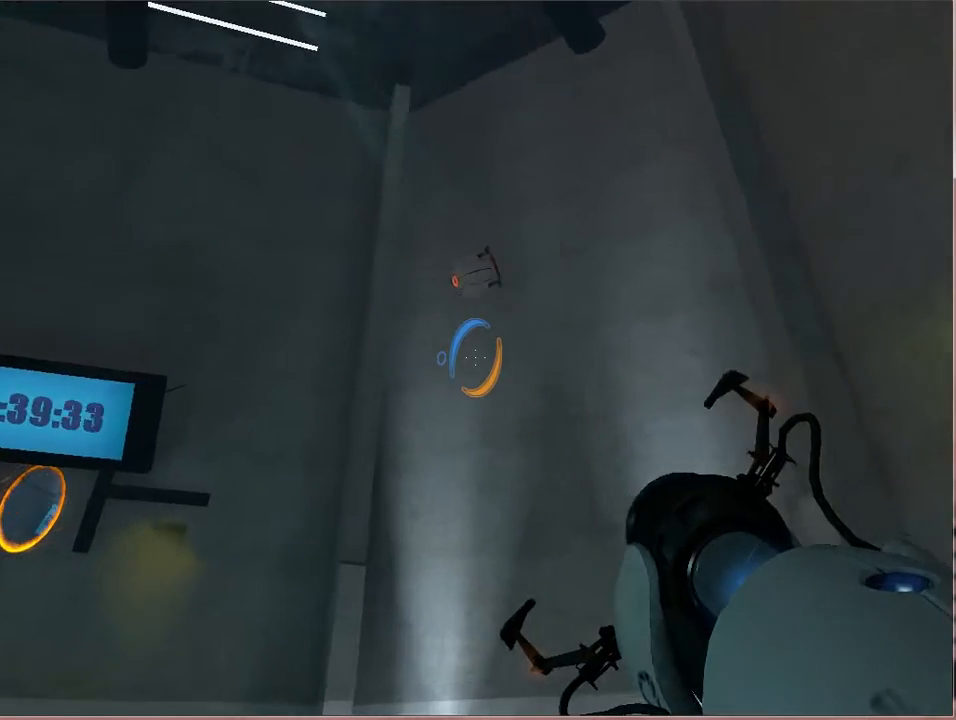
mouse_move(478, 360)
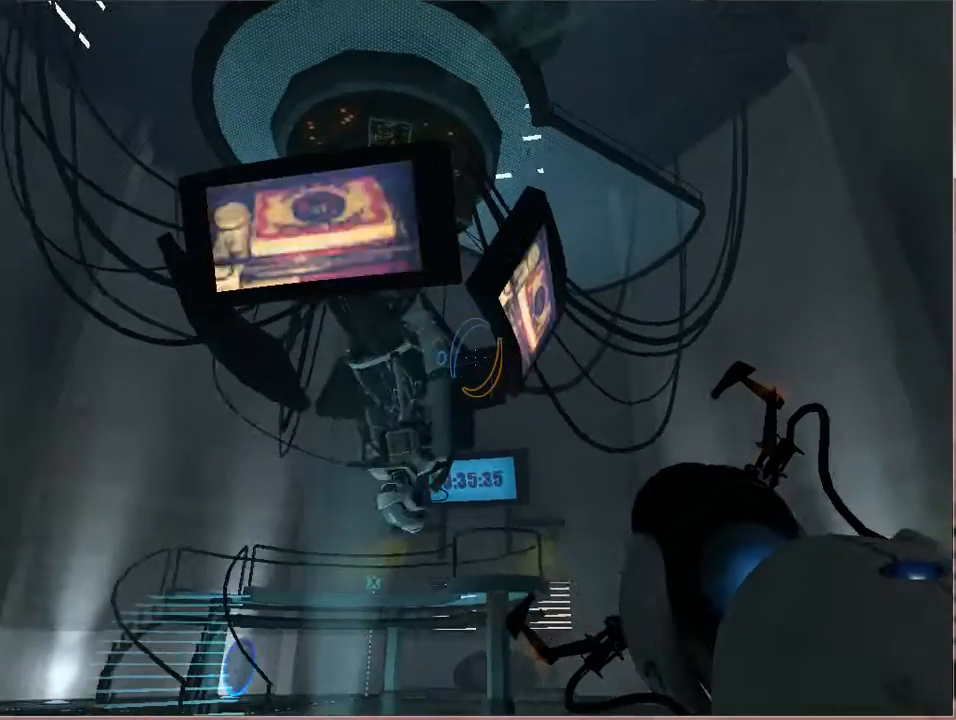
mouse_move(478, 360)
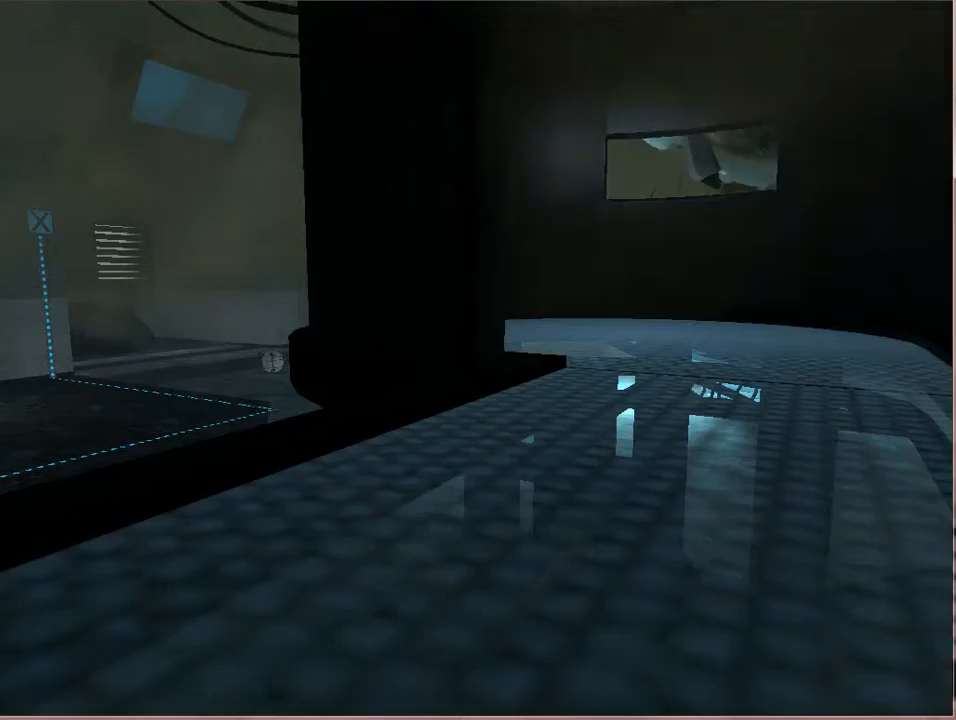
mouse_move(478, 360)
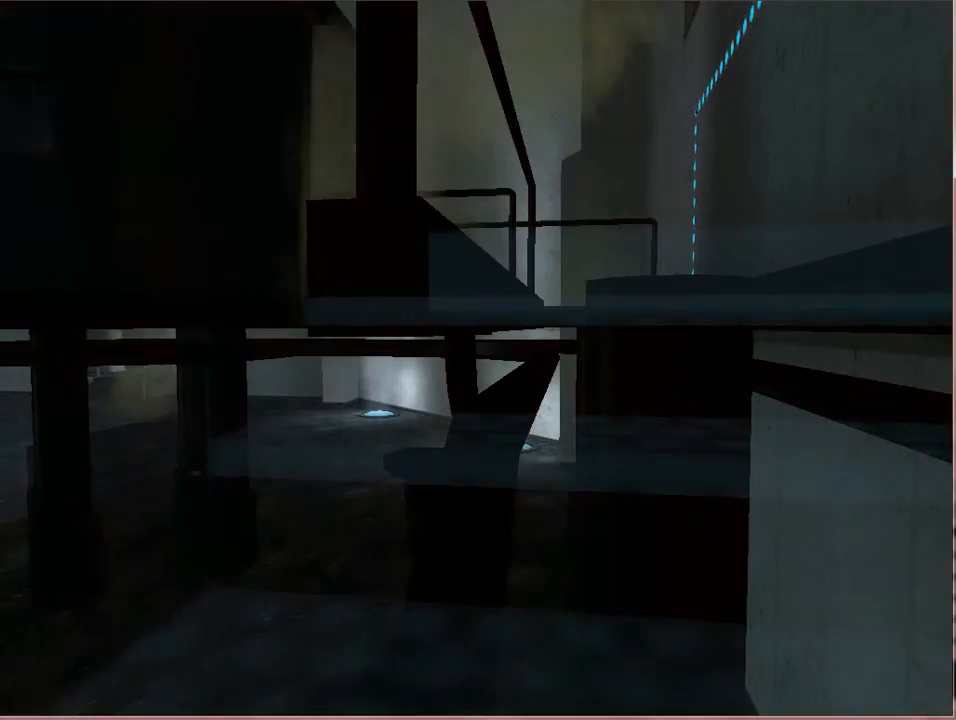
mouse_move(478, 360)
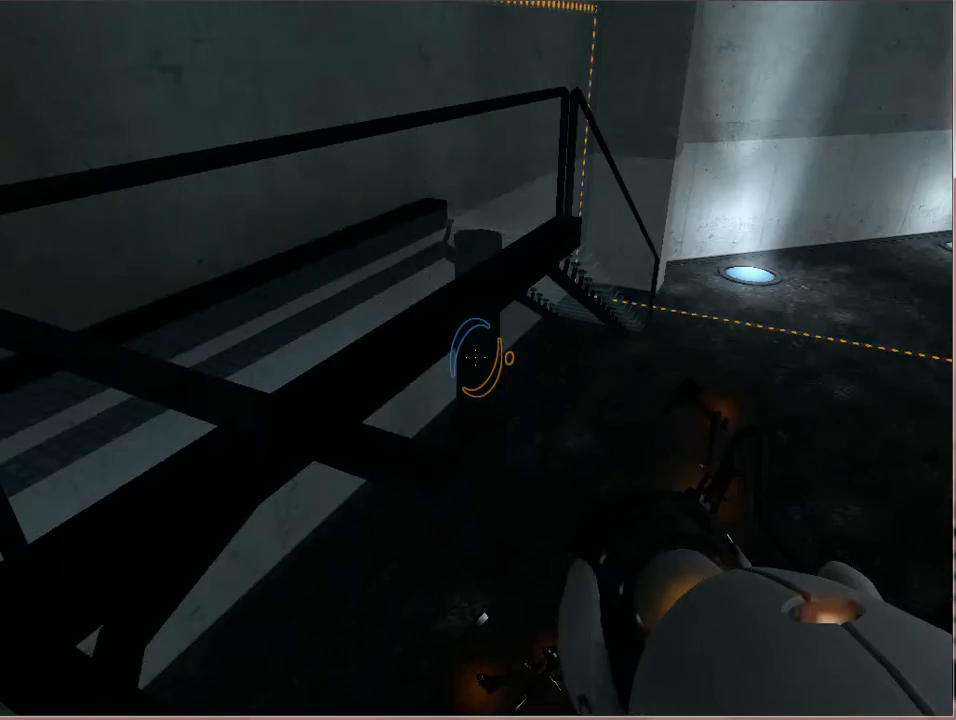
mouse_move(478, 360)
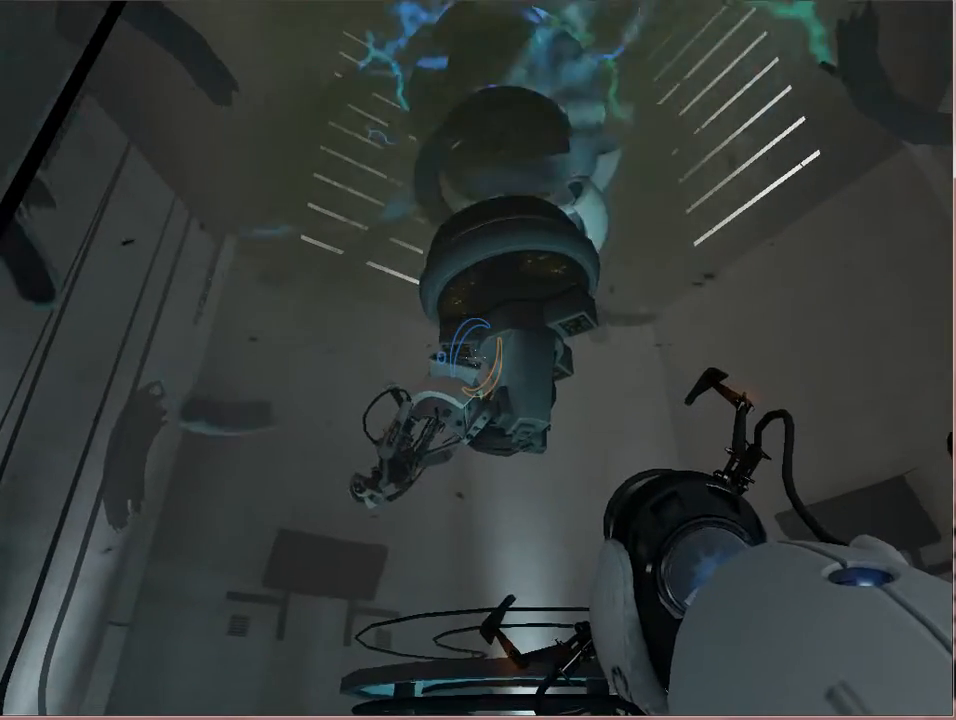
mouse_move(478, 360)
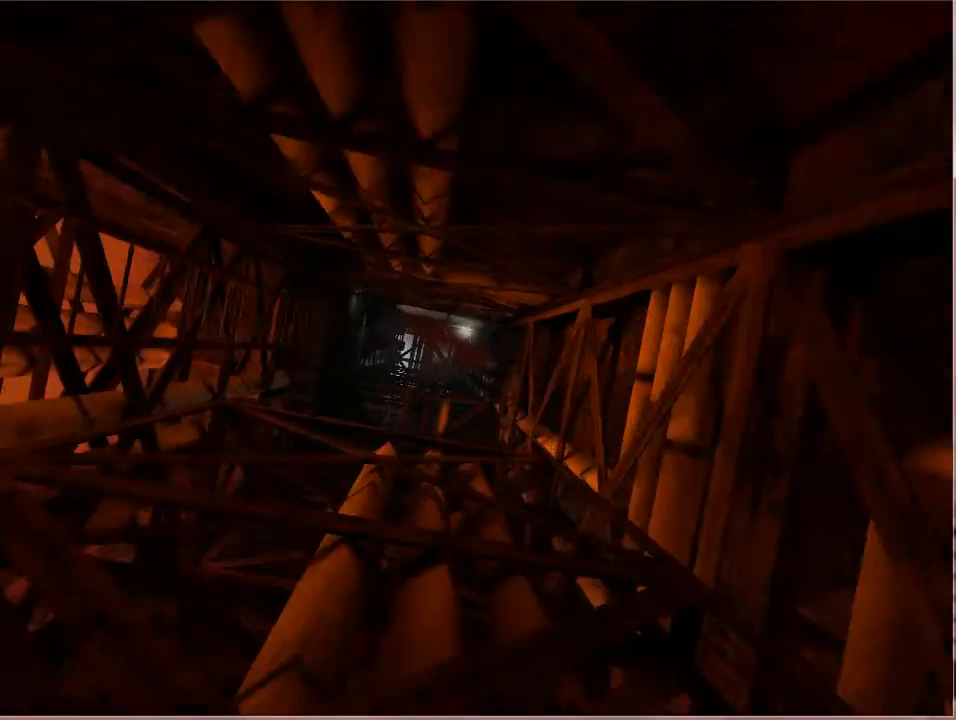
mouse_move(478, 360)
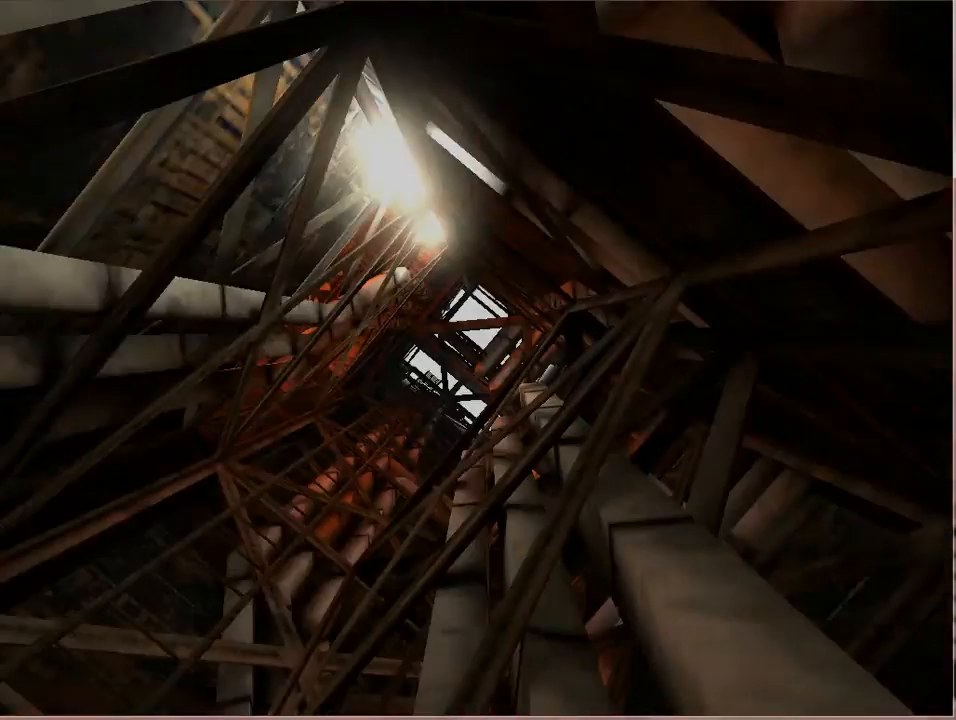
Step: Bring up the Load Game dialog listing the Testchamber 19 quick saves
left_click(116, 428)
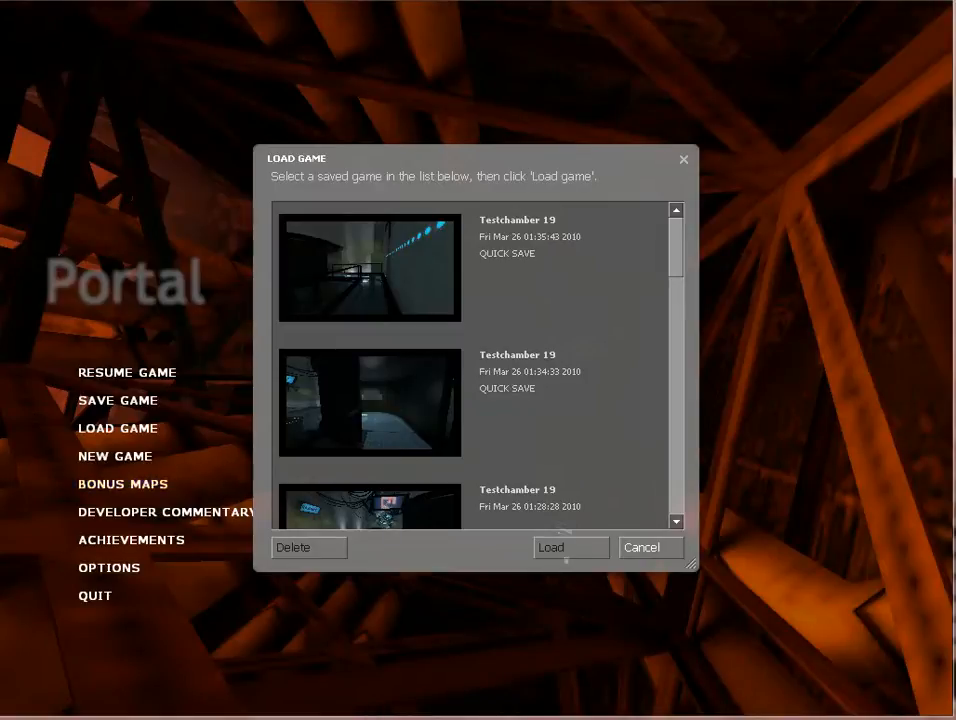
mouse_move(122, 482)
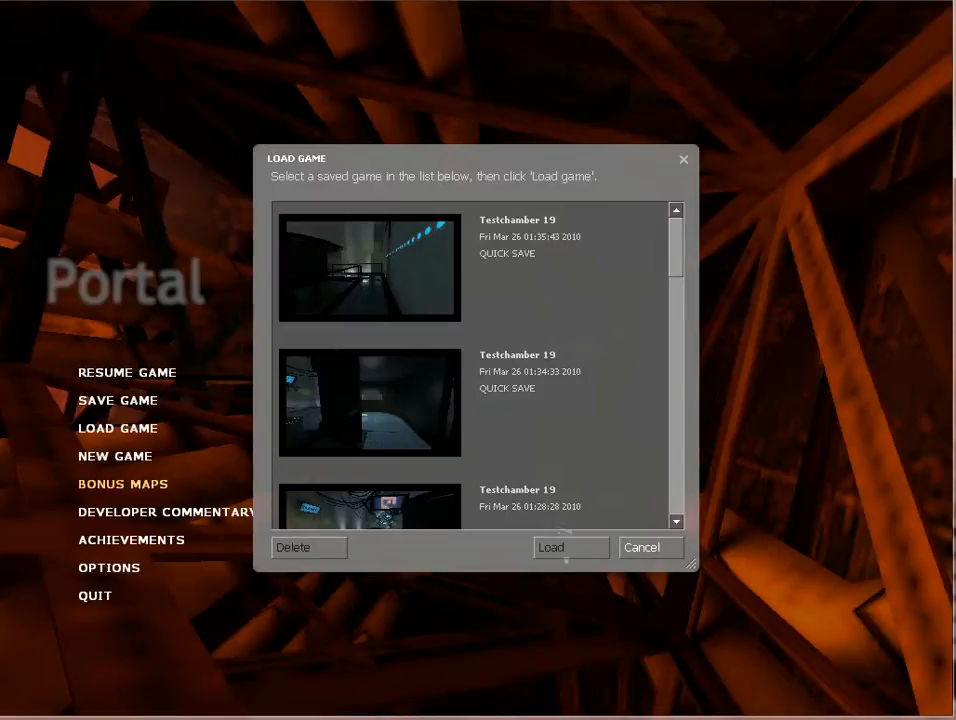